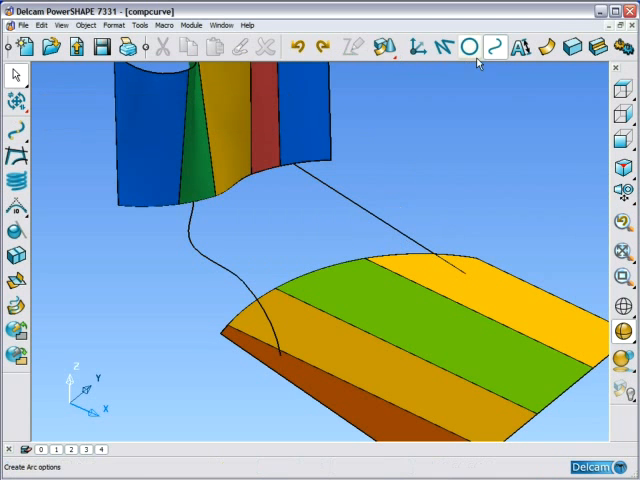
Step: Begin a composite curve from the Curve toolbar to trace the wireframe edges
click(492, 48)
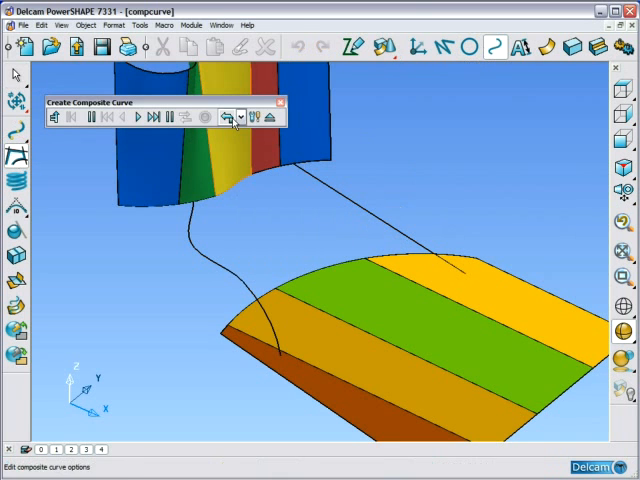
Step: Reveal the branch-point handling choices, including straightest path and stop at discontinuity
click(224, 116)
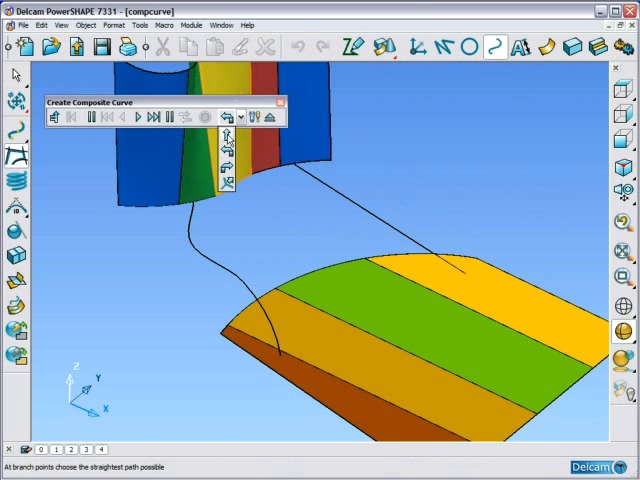
mouse_move(224, 188)
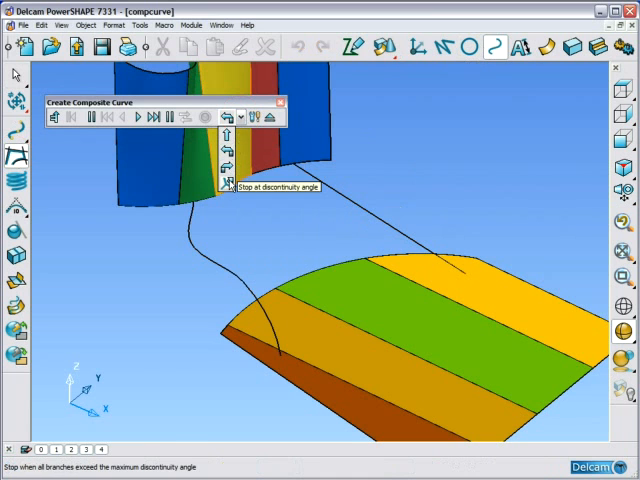
mouse_move(224, 156)
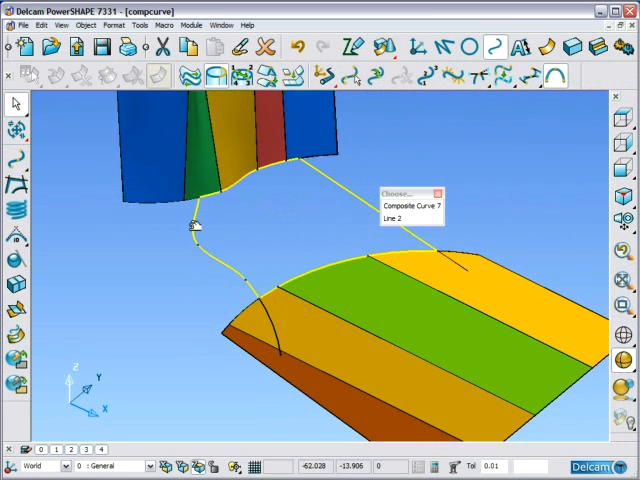
mouse_move(218, 200)
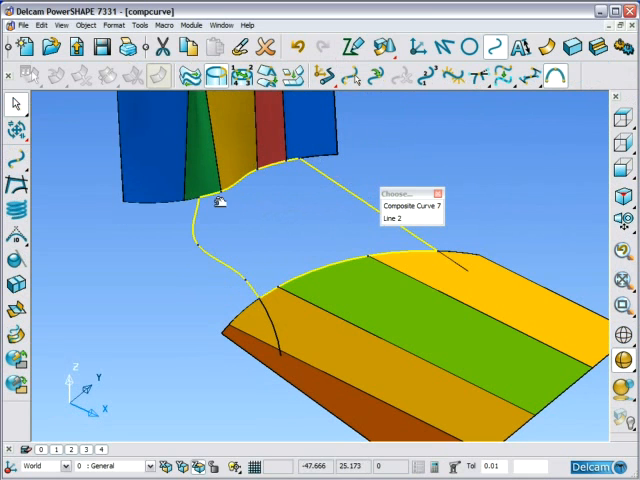